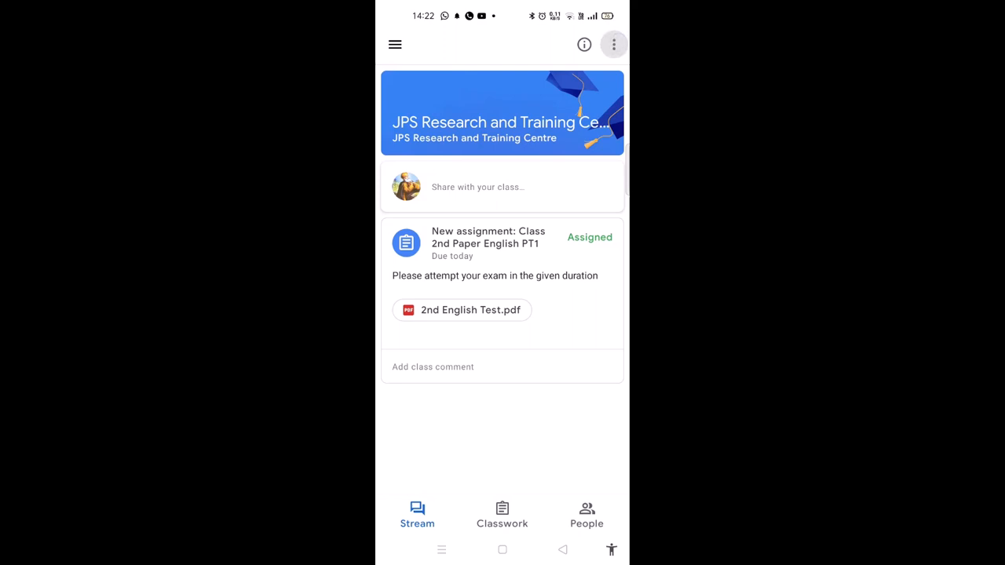
# Step: Open the 'Class 2nd Paper English PT1' assignment card from the class Stream
pyautogui.click(613, 44)
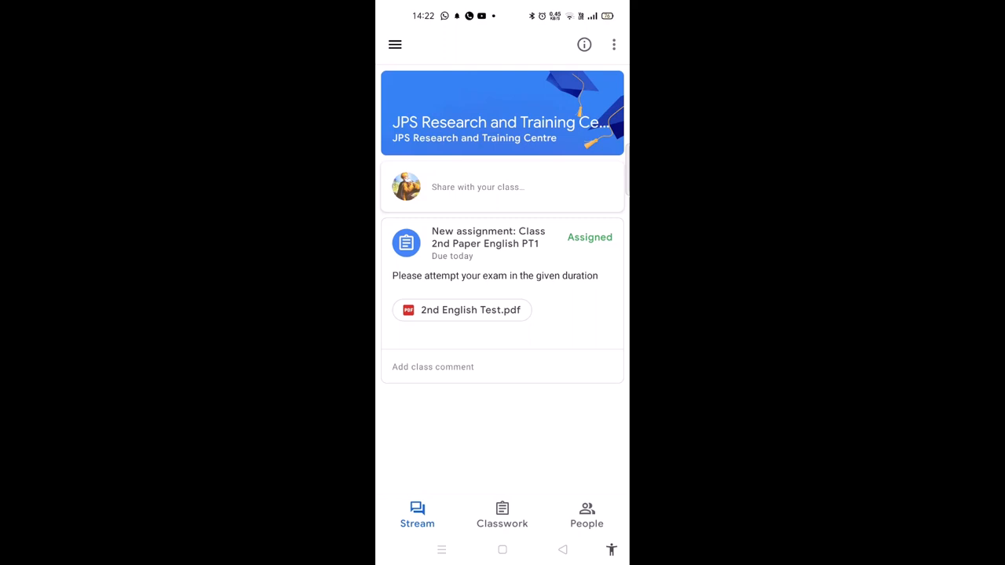
pyautogui.click(494, 244)
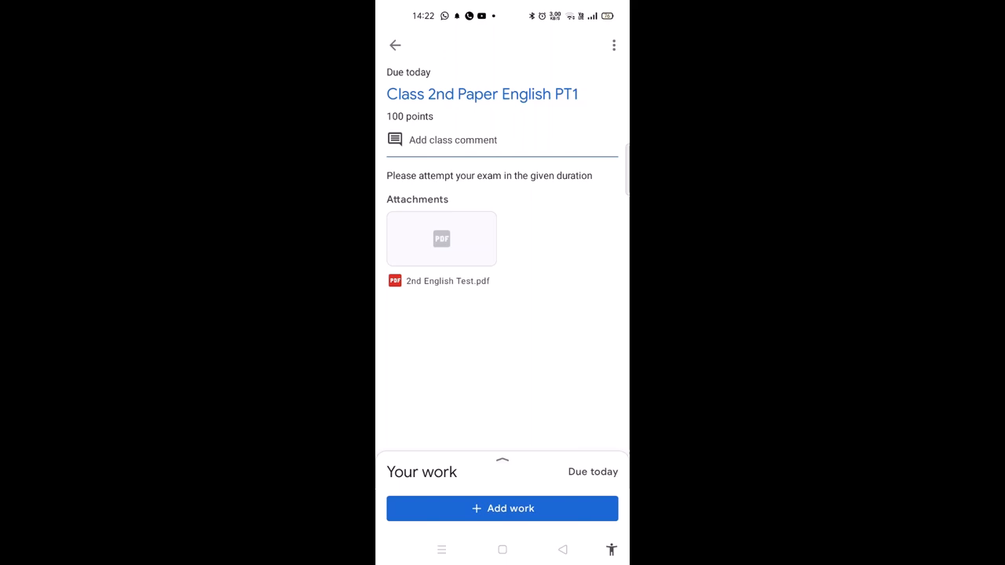
pyautogui.click(440, 239)
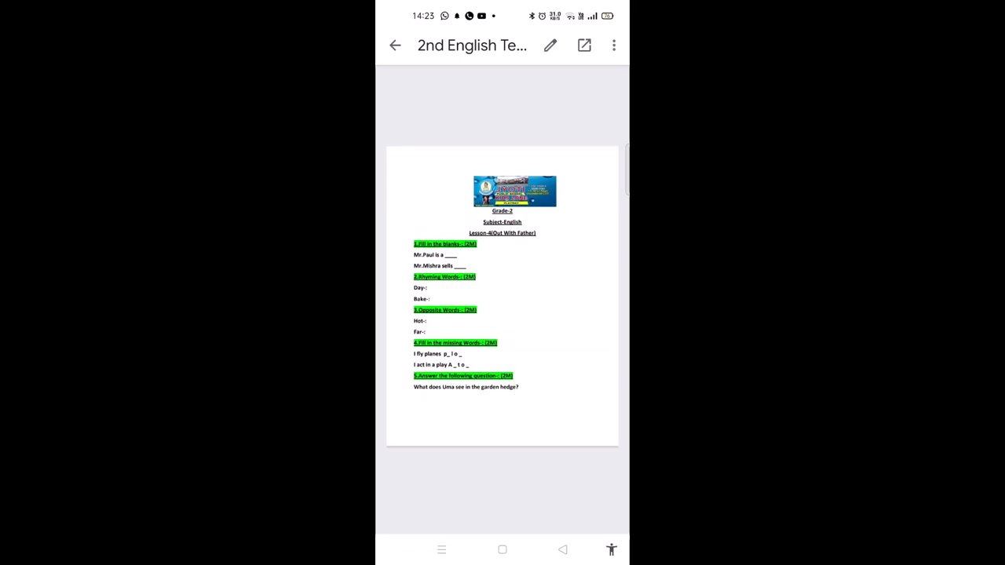
pyautogui.scroll(-3)
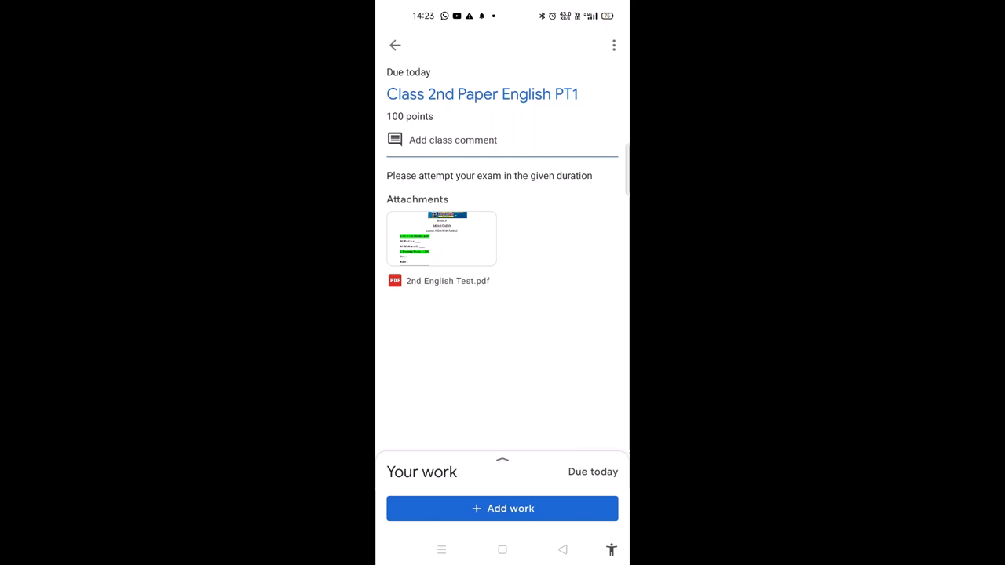
# Step: Upload IMG-20210524-WA0008.jpg from the phone's recent files as submitted work
pyautogui.click(502, 507)
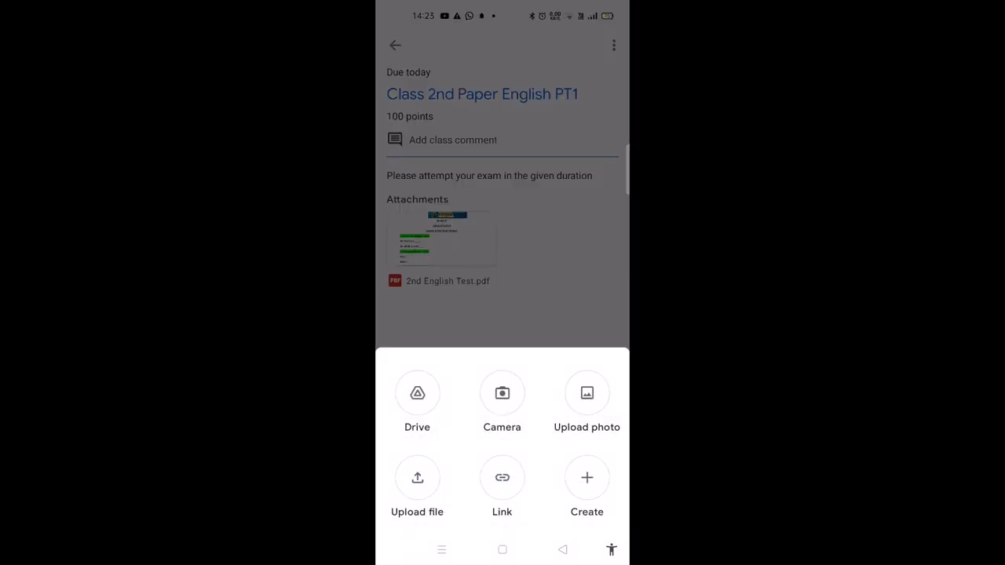
pyautogui.click(417, 487)
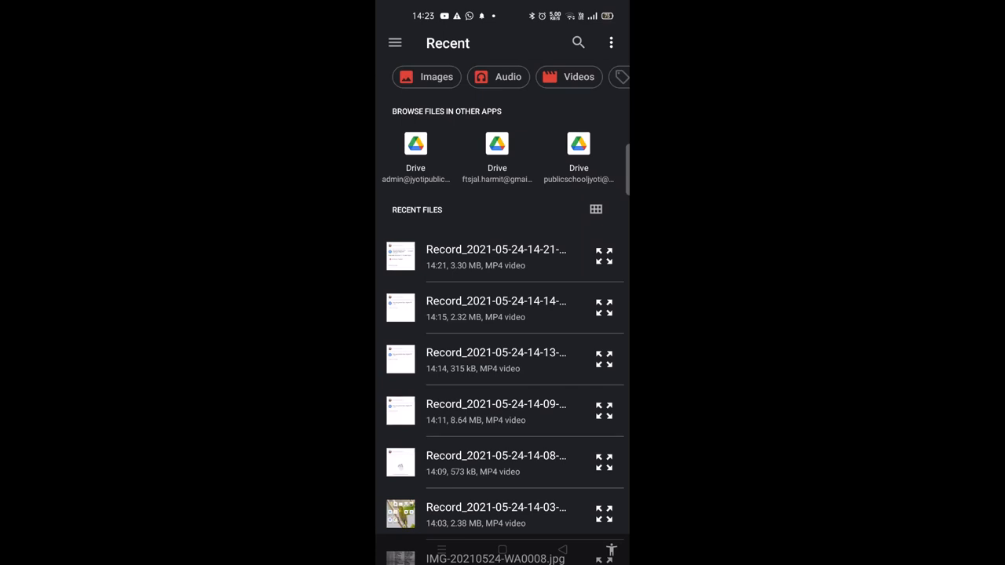
pyautogui.scroll(-3)
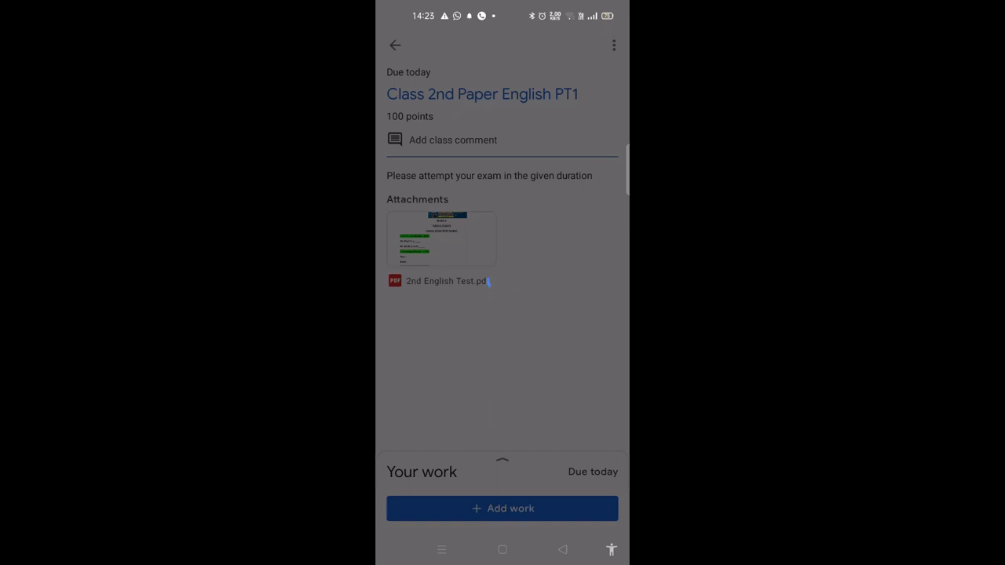
pyautogui.click(440, 280)
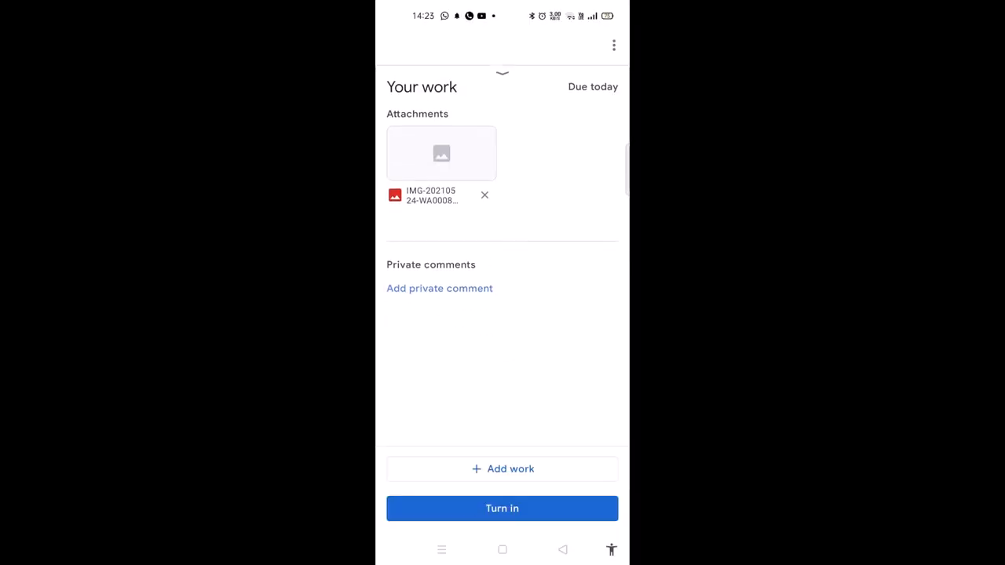
# Step: Attach the second page photo IMG-20210524-WA0007.jpg to your work
pyautogui.click(501, 469)
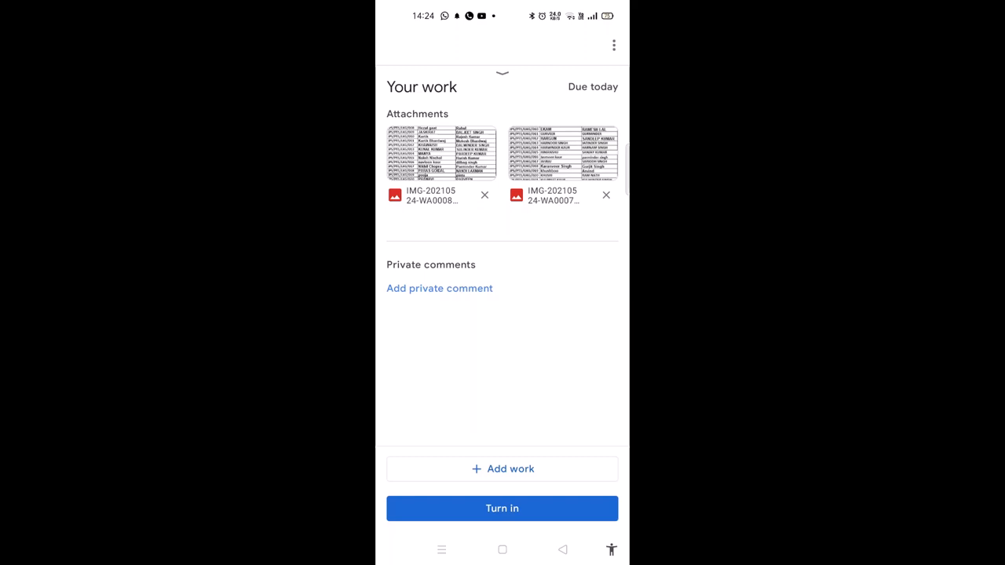
# Step: Turn in the assignment with both page photos and confirm the submission
pyautogui.click(501, 508)
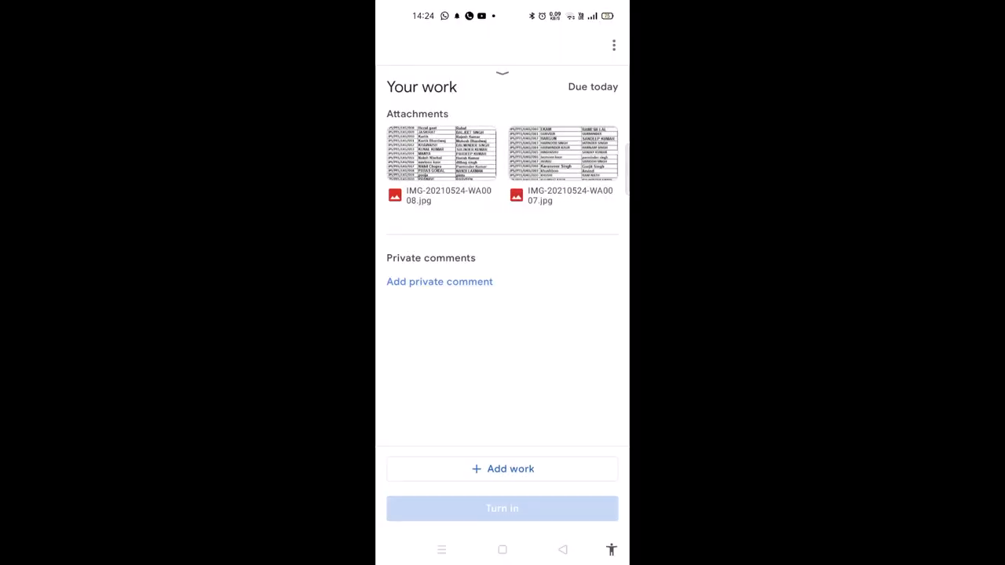
pyautogui.click(502, 508)
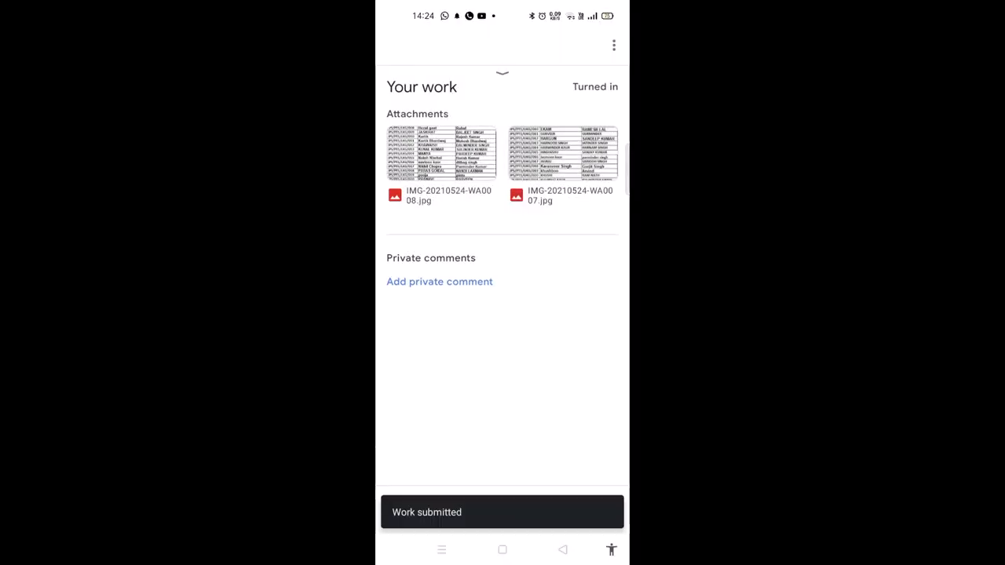